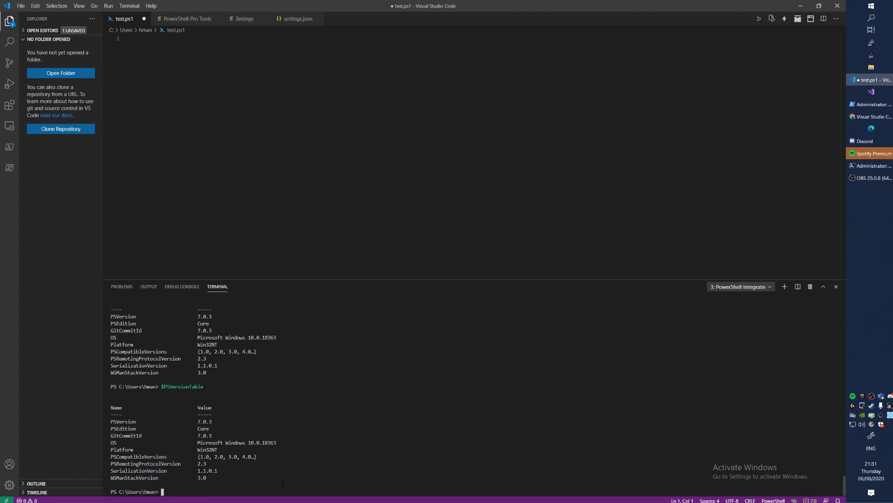
# - Highlight PowerShell 7.0.3 in the terminal and switch to the terminal.integrated.shell.windows settings tab
pyautogui.doubleClick(203, 421)
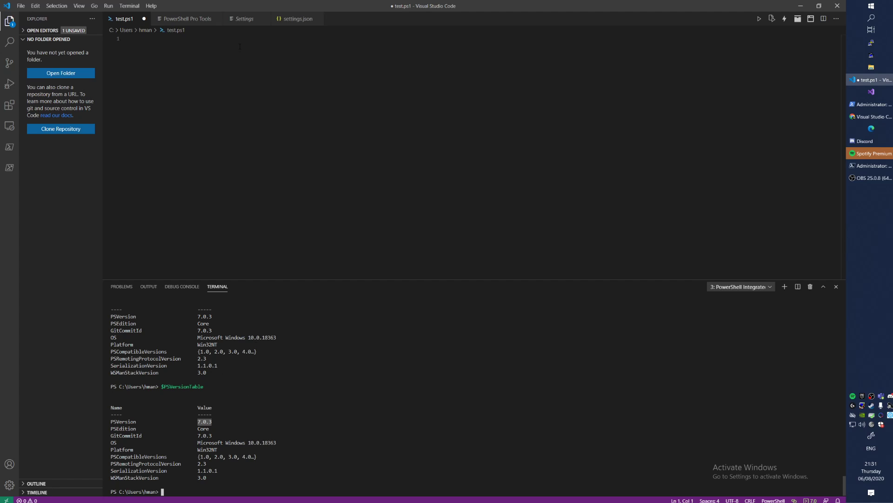
pyautogui.click(244, 18)
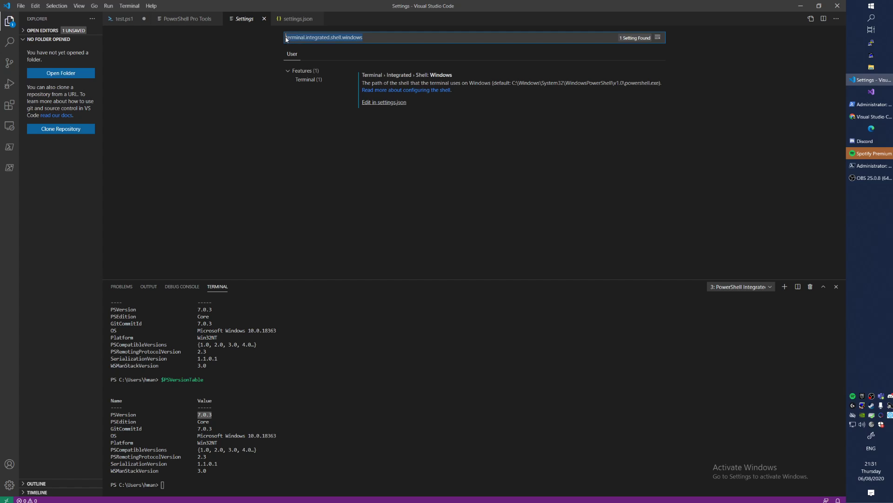
pyautogui.moveTo(9, 485)
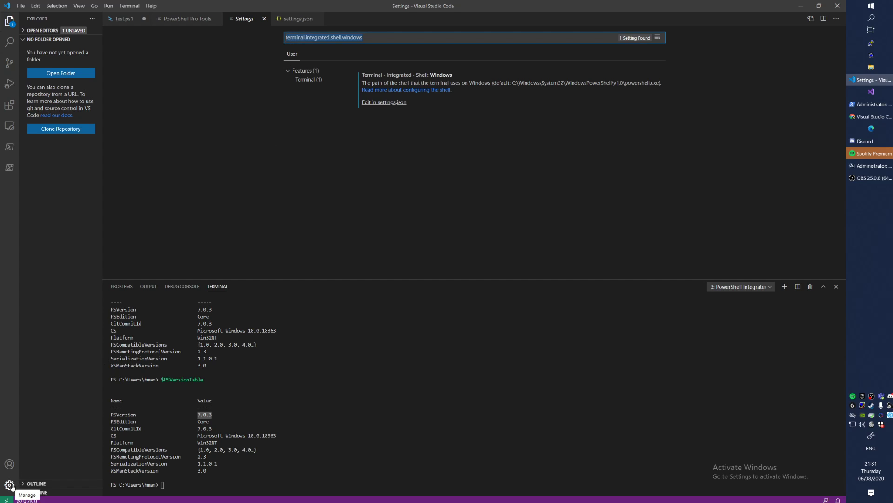
# - Check pwsh.exe as the Windows shell in settings.json, then close it and return to test.ps1
pyautogui.click(9, 485)
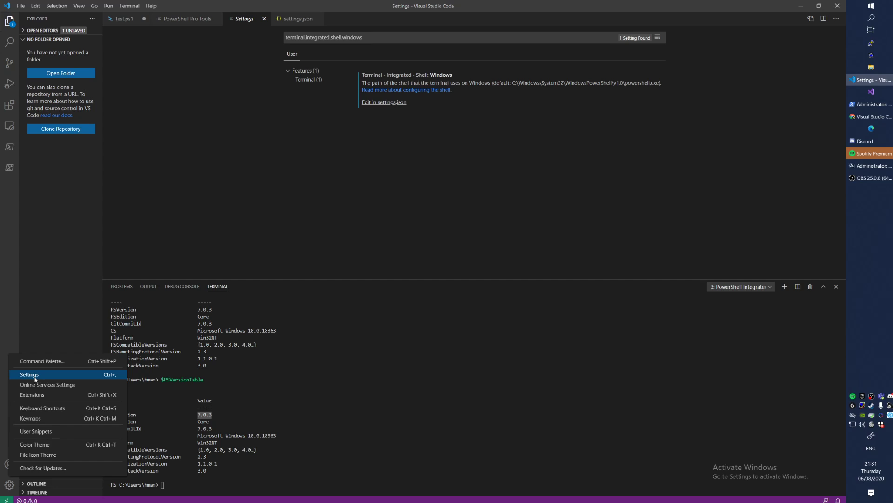
pyautogui.click(28, 374)
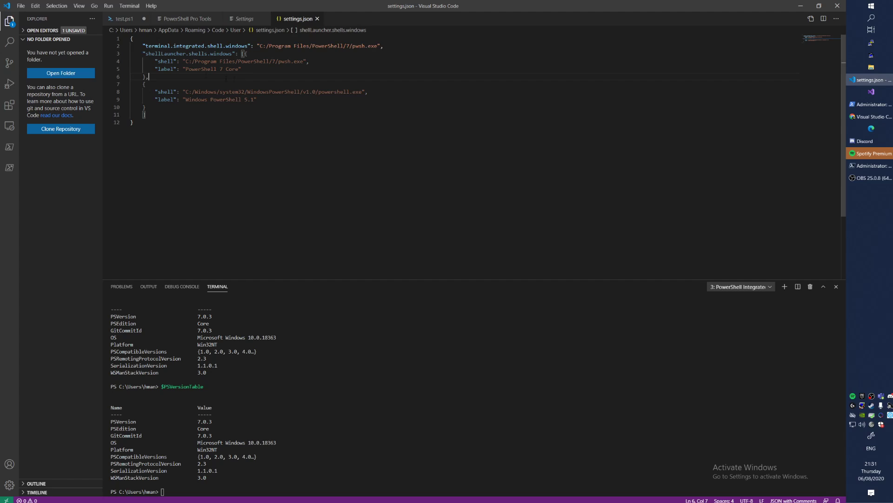
pyautogui.moveTo(147, 45); pyautogui.dragTo(180, 91)
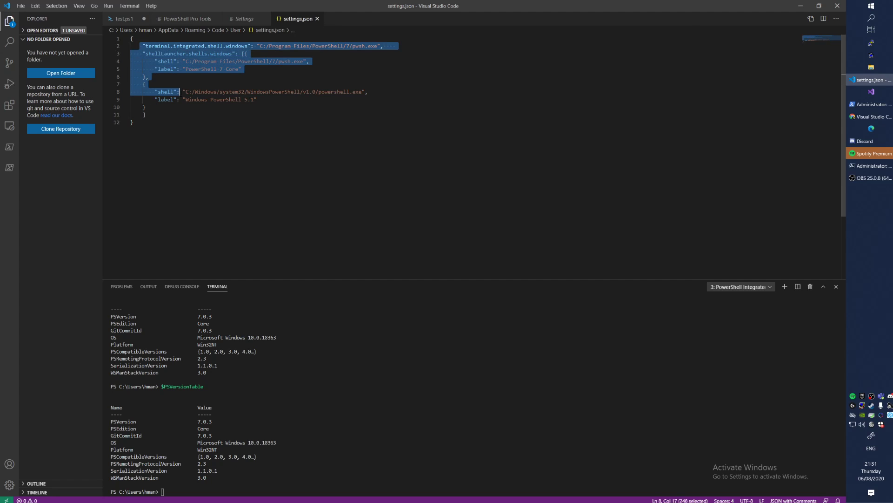
pyautogui.click(144, 115)
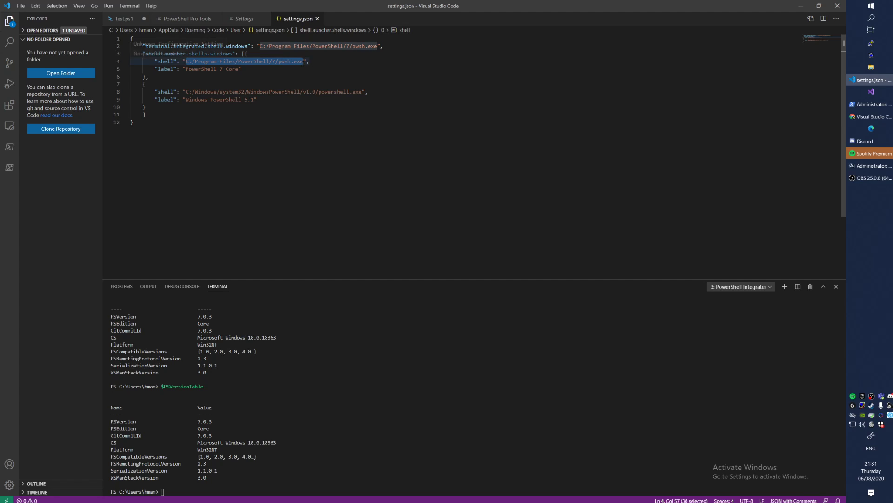
pyautogui.click(244, 18)
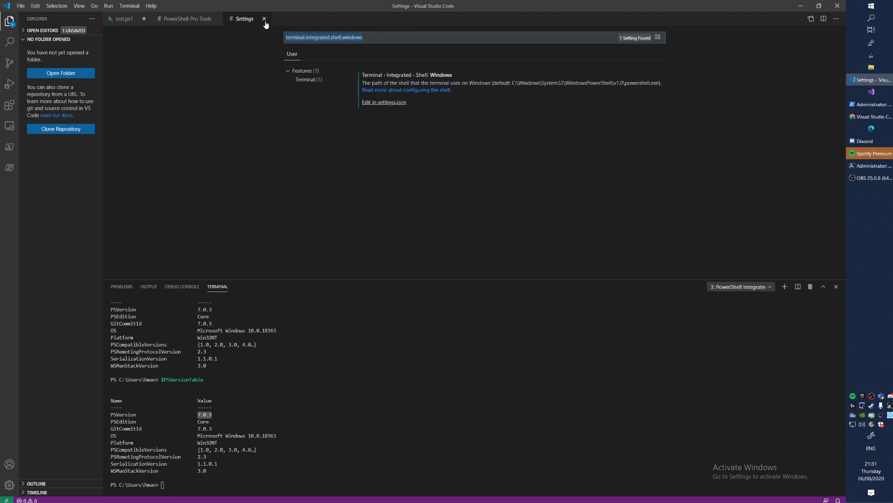
pyautogui.click(263, 18)
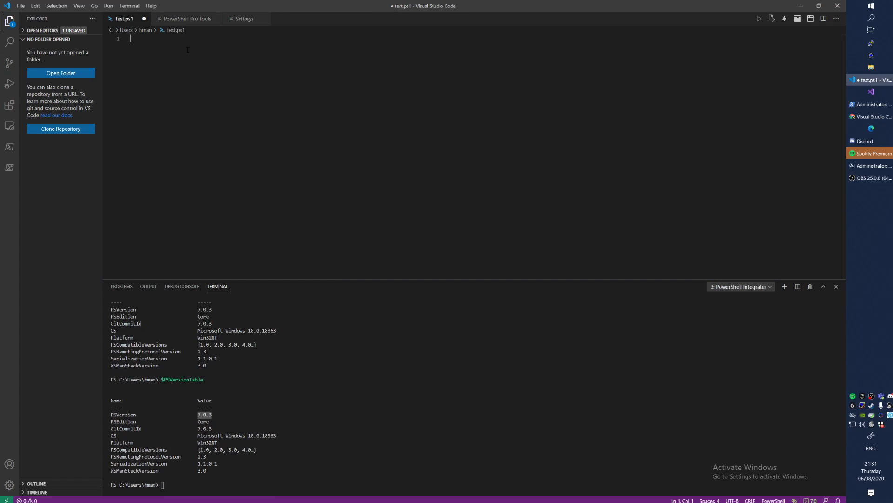
# - Run Get-ChildItem c:\ in the terminal, then append | ForEach-Object to the line
pyautogui.write('get-')
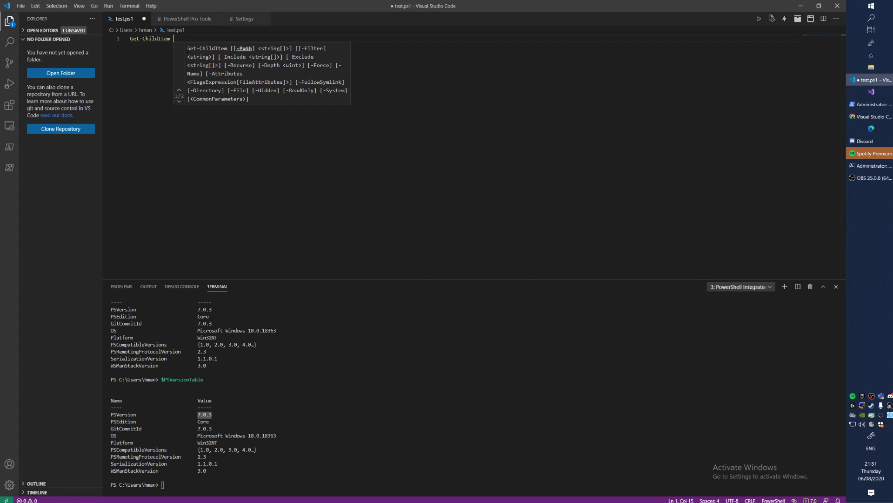
pyautogui.write('c:\\')
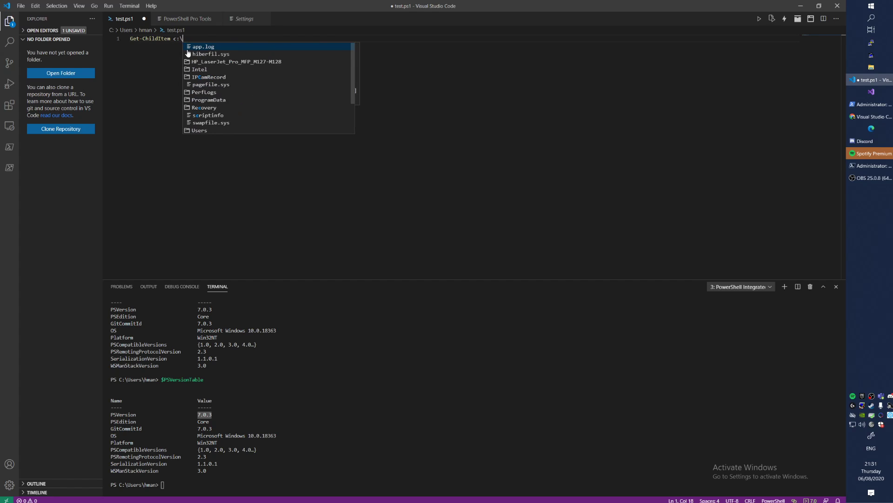
pyautogui.press('Return')
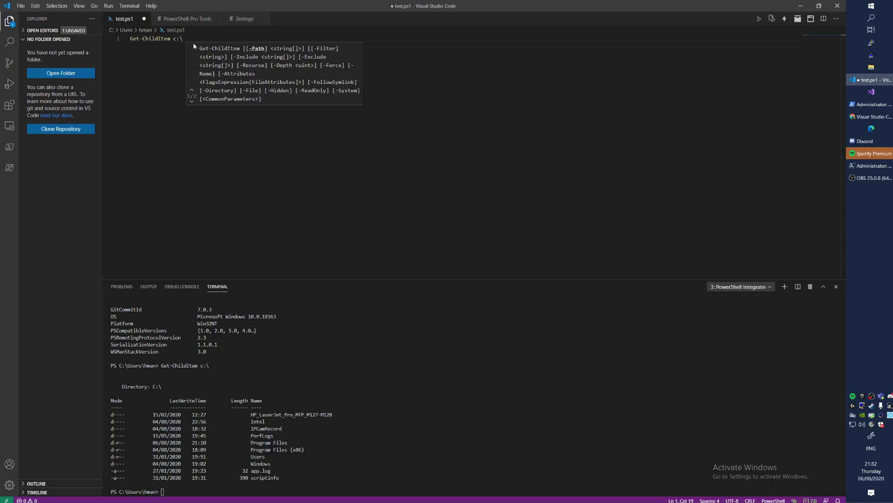
pyautogui.write('|_fore')
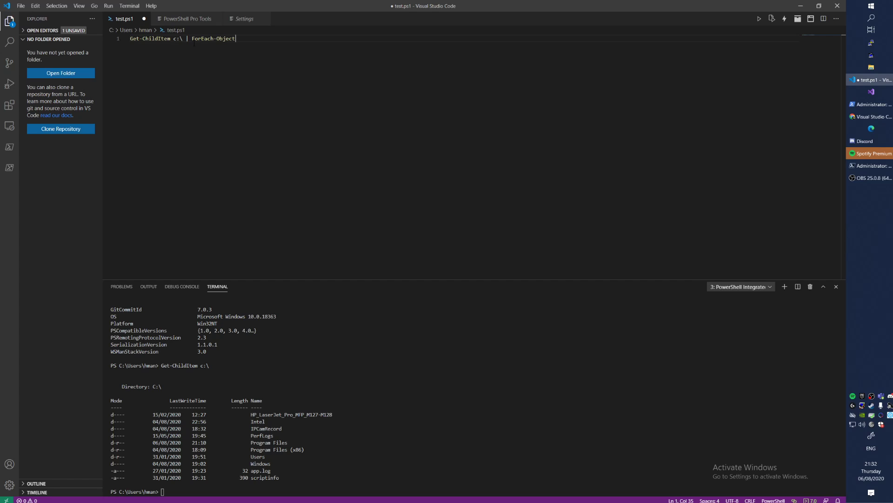
# - Give ForEach-Object the block {$_ ; start-sleep -Milliseconds 250} and run the line
pyautogui.write('{$')
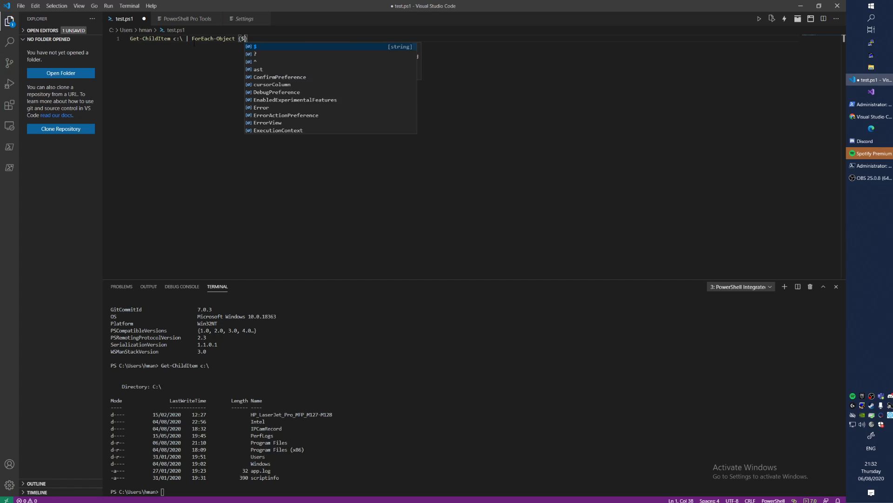
pyautogui.write('_')
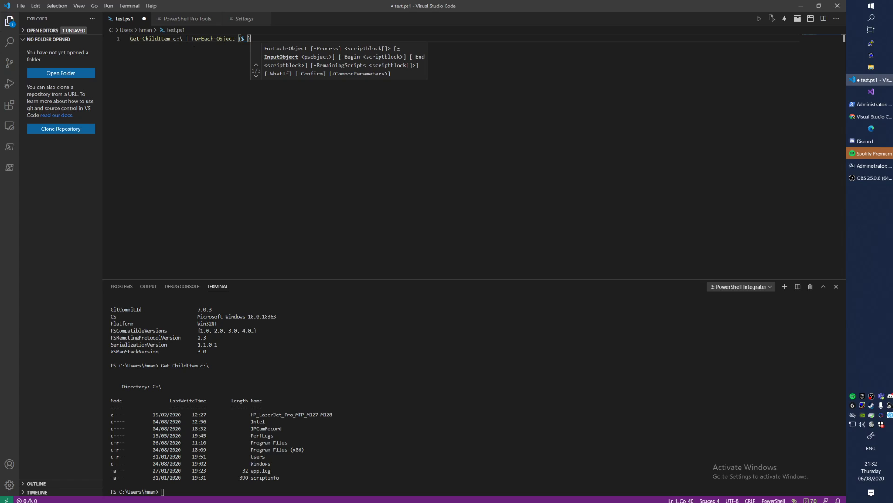
pyautogui.press('Return')
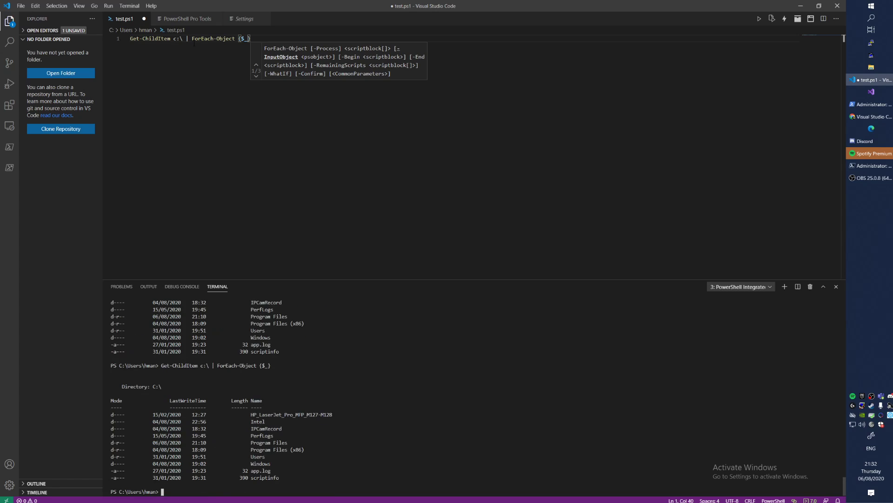
pyautogui.press('Escape')
pyautogui.write(' ; start-sleep ')
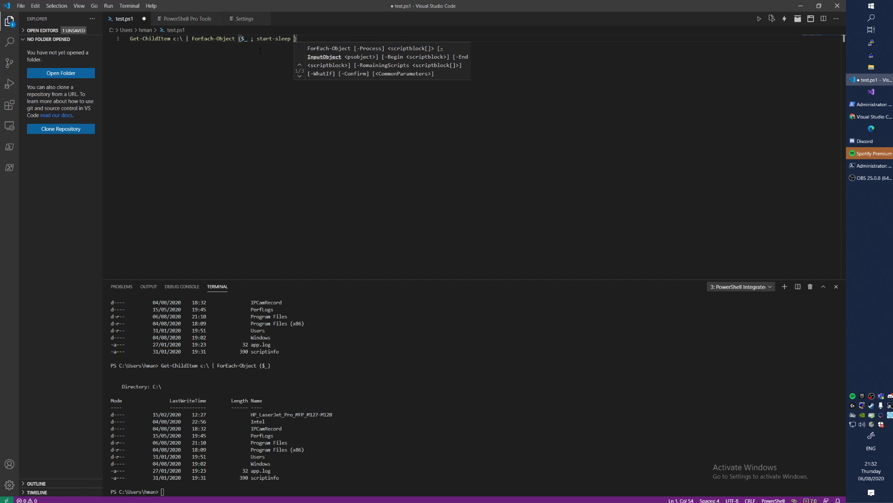
pyautogui.write('-Seconds')
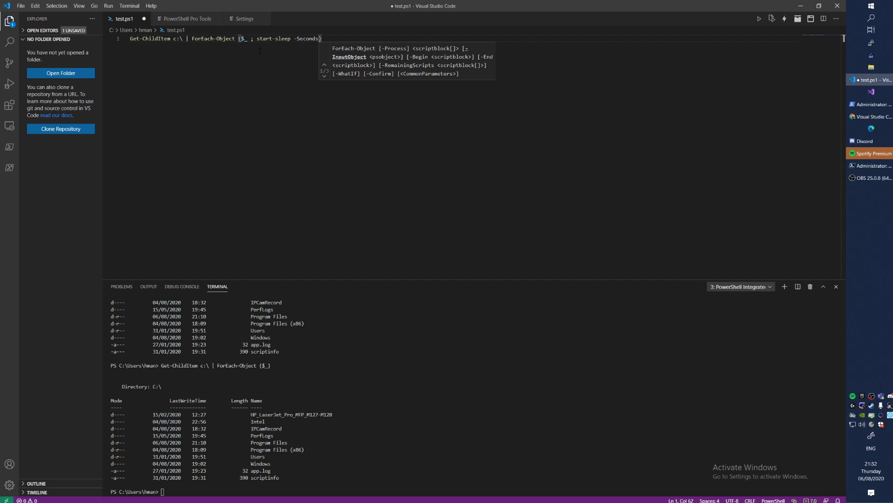
pyautogui.write('1')
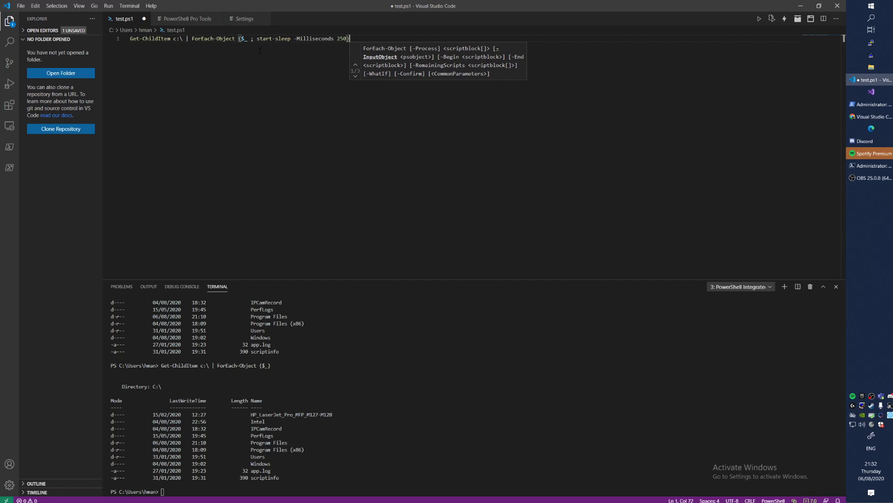
pyautogui.press('Return')
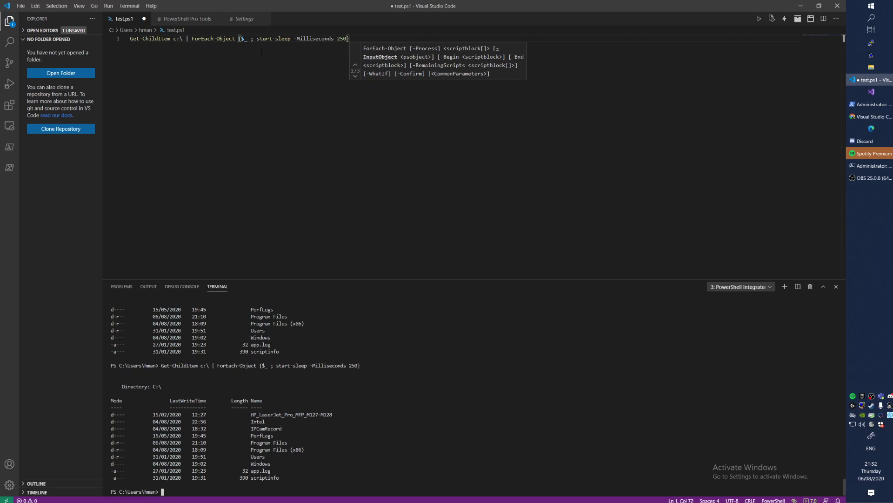
pyautogui.doubleClick(212, 38)
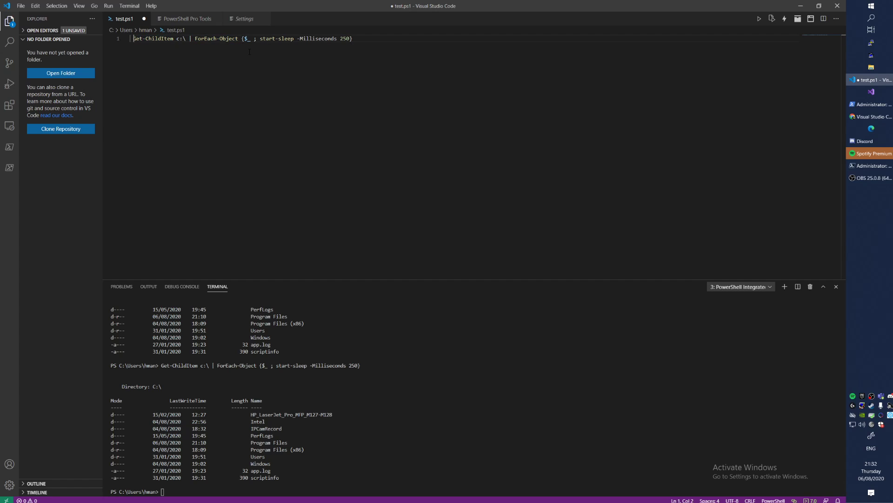
# - Place the Get-ChildItem pipeline inside Measure-Command { } and run it, timing about 2.5 seconds
pyautogui.write('mesa')
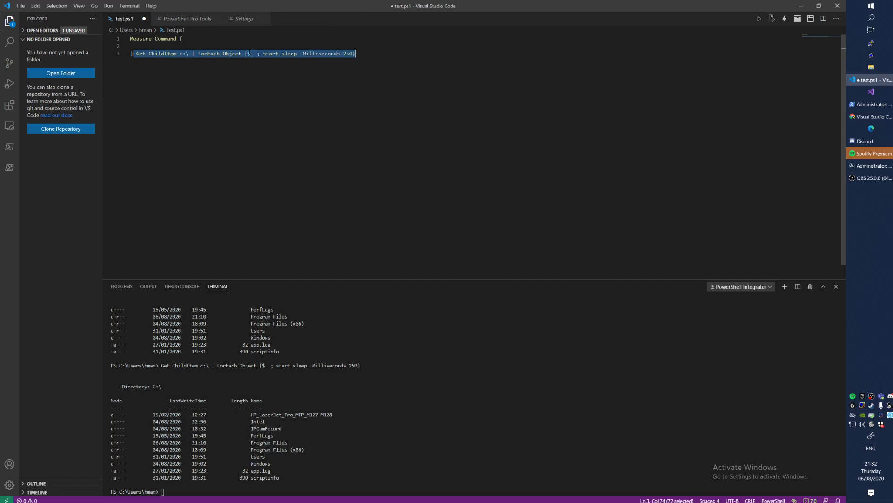
pyautogui.press('Delete')
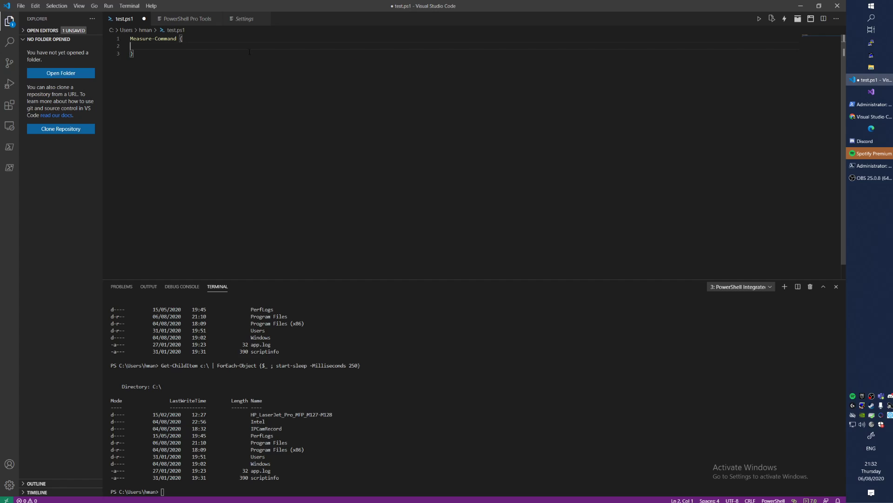
pyautogui.write('Get-ChildItem c:\\ | ForEach-Object {$_ ; start-sleep -Milliseconds 250}')
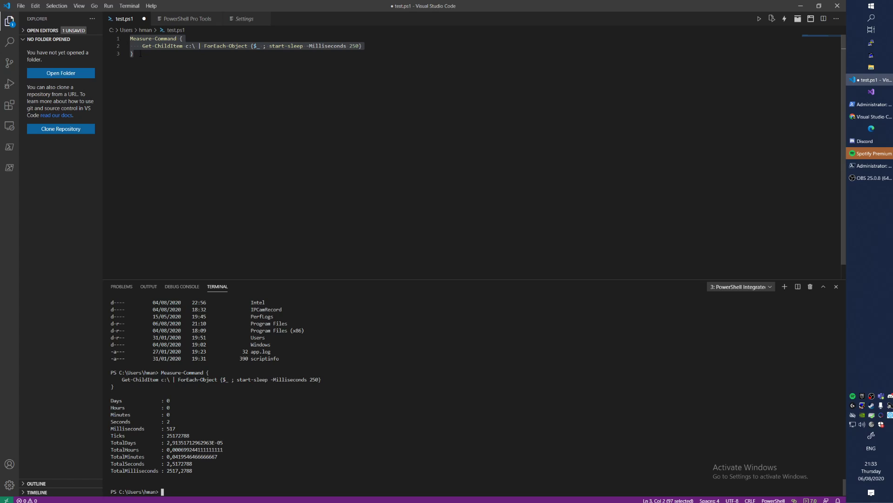
# - Assign the pipeline to $t, raise the sleep to 500 ms, and time it at about 5 seconds
pyautogui.click(145, 46)
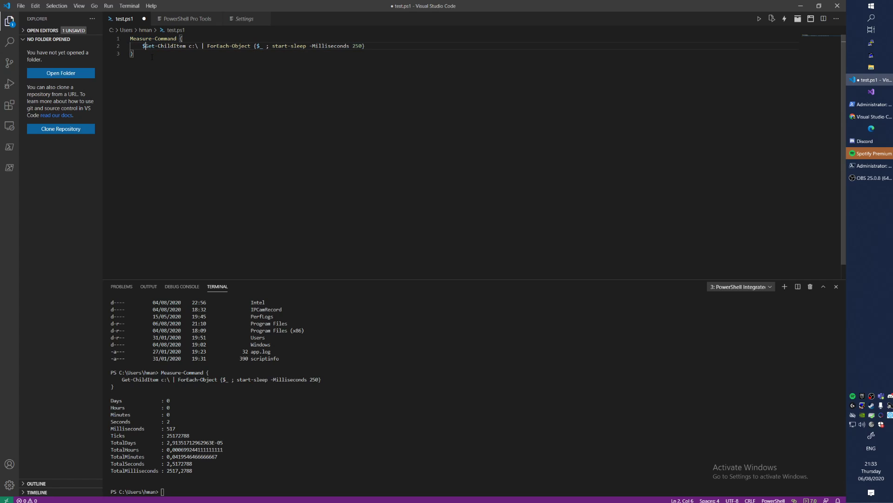
pyautogui.write('t=')
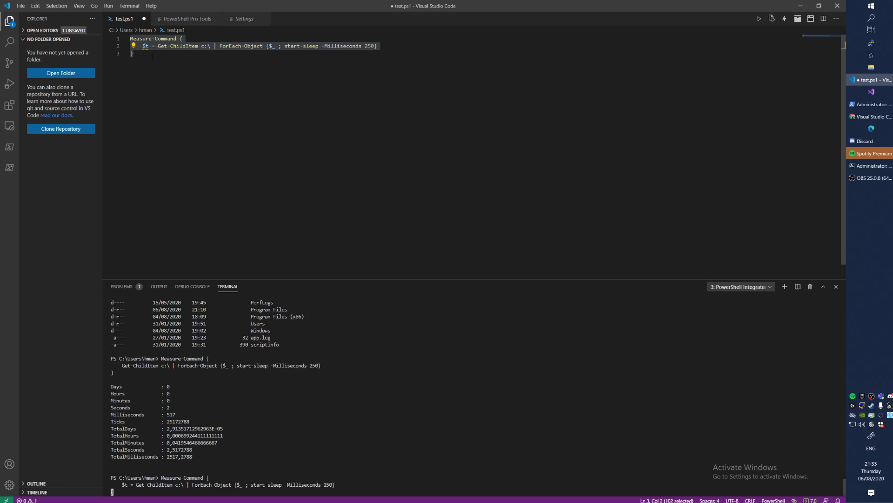
pyautogui.scroll(-3)
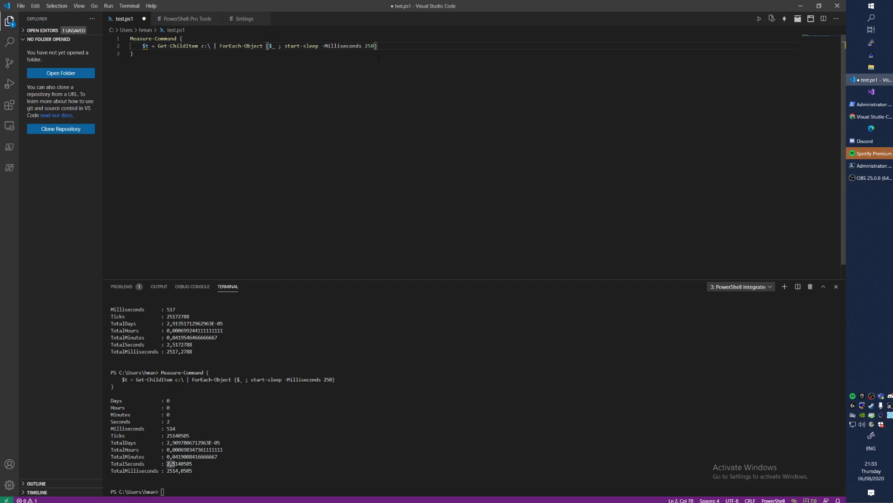
pyautogui.write('500')
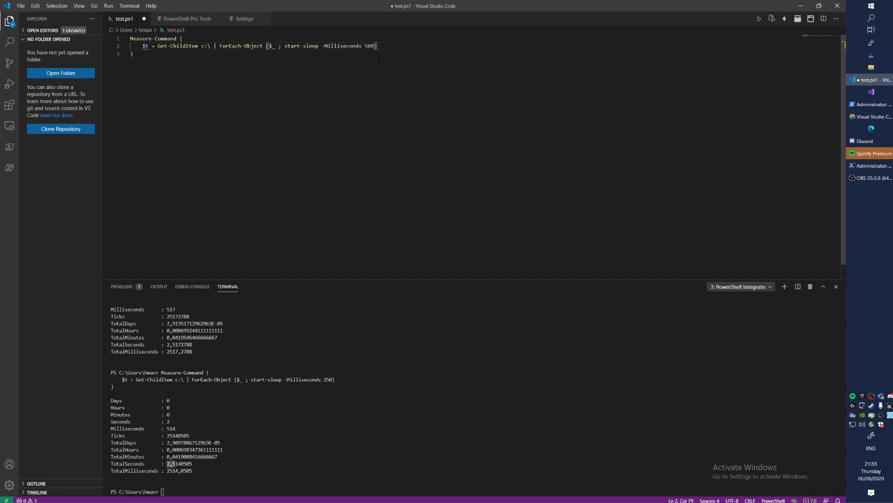
pyautogui.press('ctrl+a')
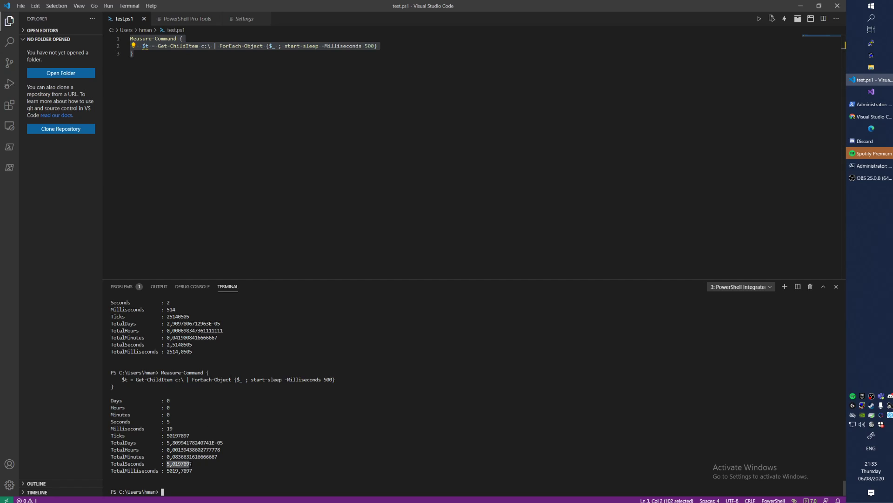
# - Add -Parallel to ForEach-Object and rerun Measure-Command, now about 1.13 seconds
pyautogui.doubleClick(369, 45)
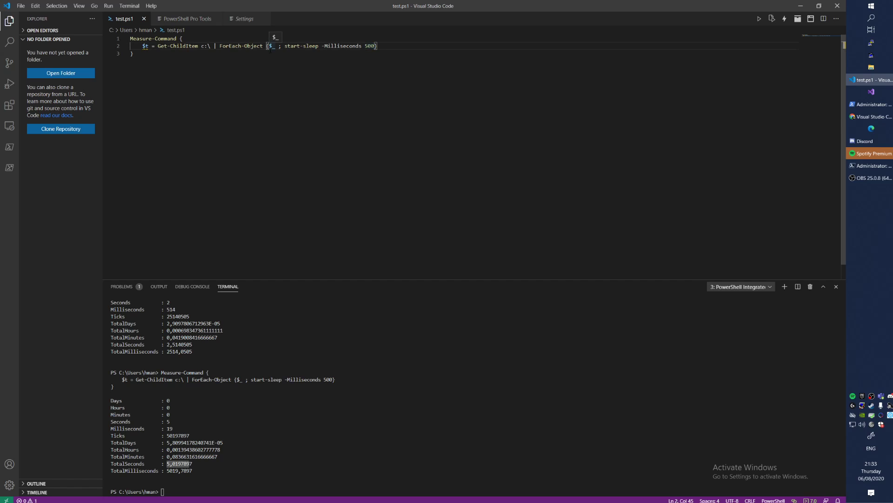
pyautogui.write('-parallel')
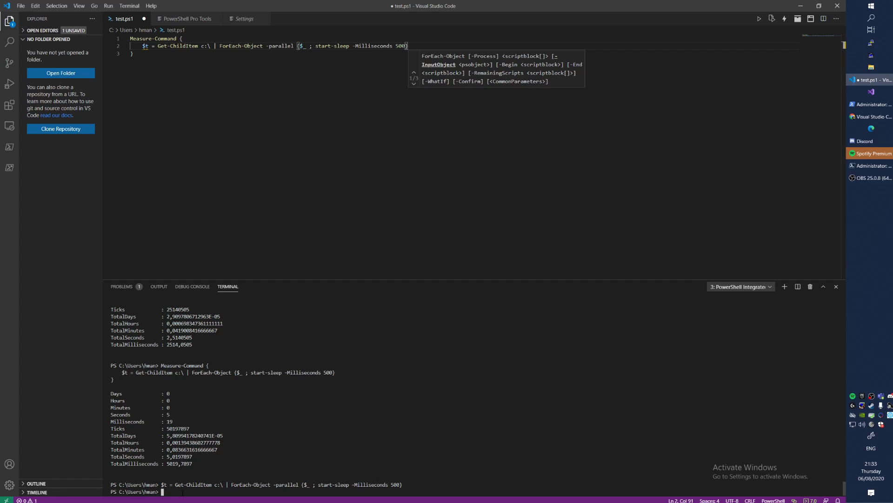
pyautogui.press('Return')
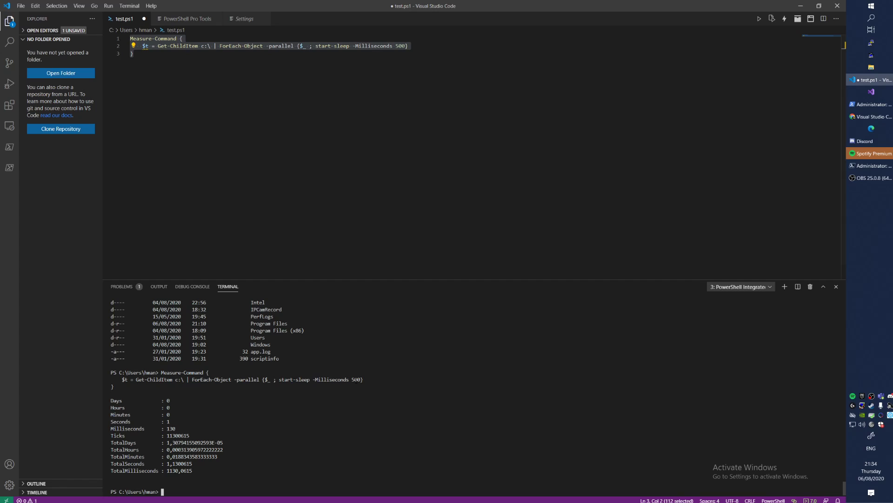
# - Append -ThrottleLimit 25 after the script block and time it at about 0.63 seconds
pyautogui.doubleClick(355, 380)
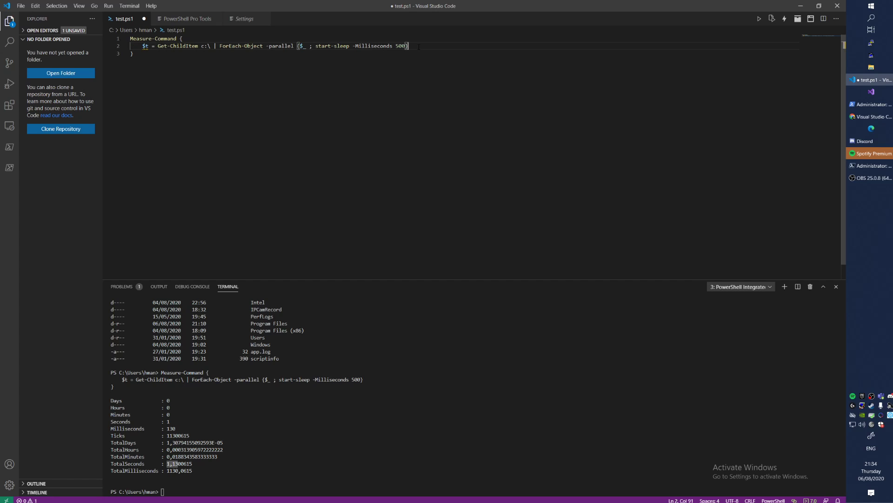
pyautogui.write('-th')
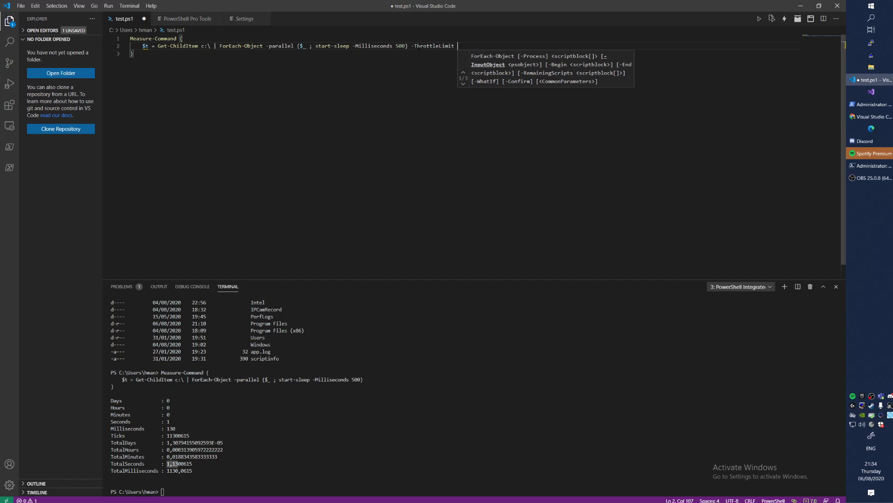
pyautogui.write('25')
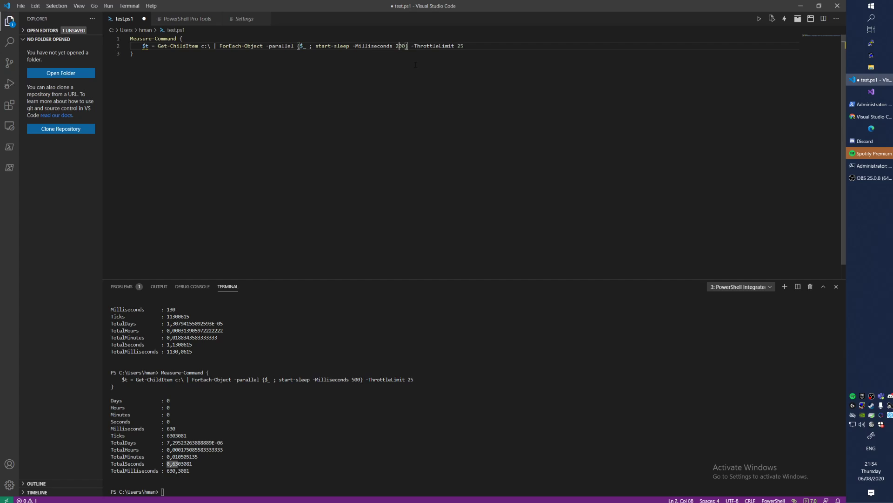
# - Set the sleep to 2000 ms, save test.ps1 and run it in about 2.13 seconds
pyautogui.write('0')
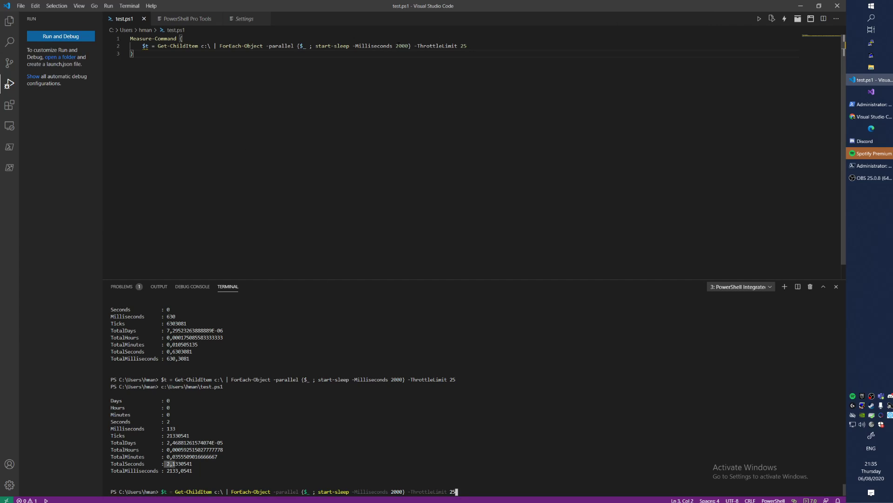
pyautogui.doubleClick(402, 46)
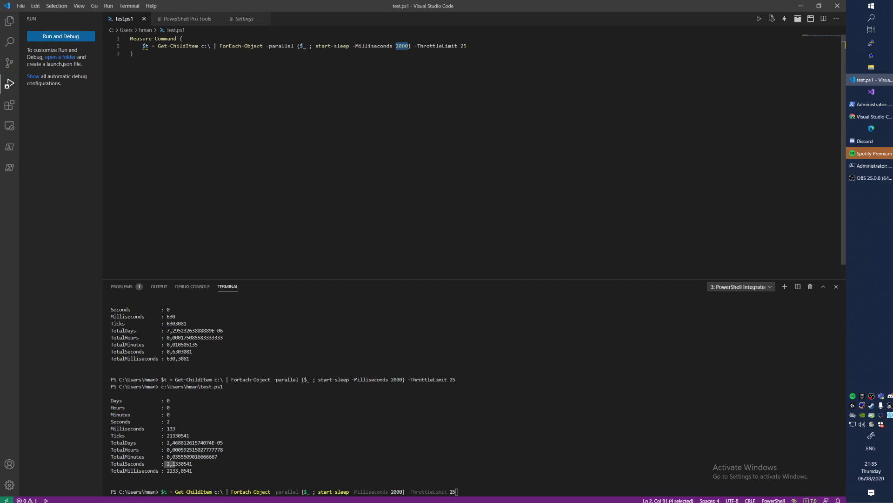
pyautogui.click(302, 45)
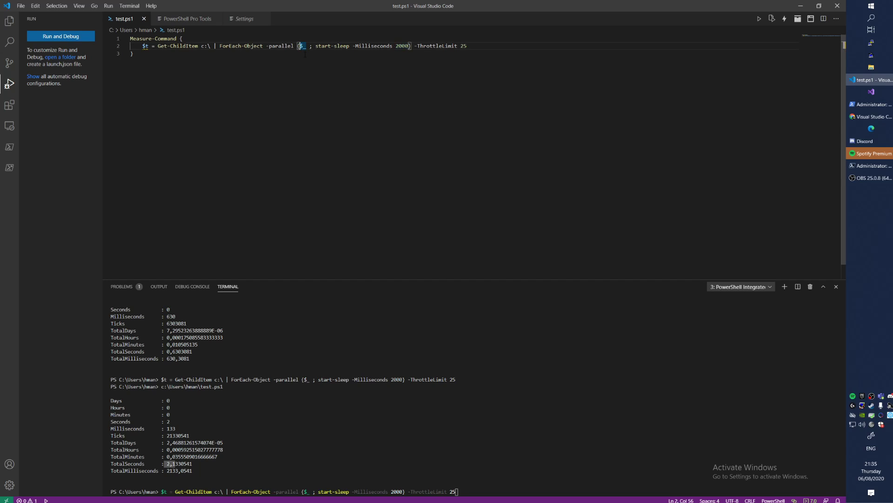
# - Move the script block body and closing brace onto their own lines, then time it (~2.12 s)
pyautogui.press('Enter')
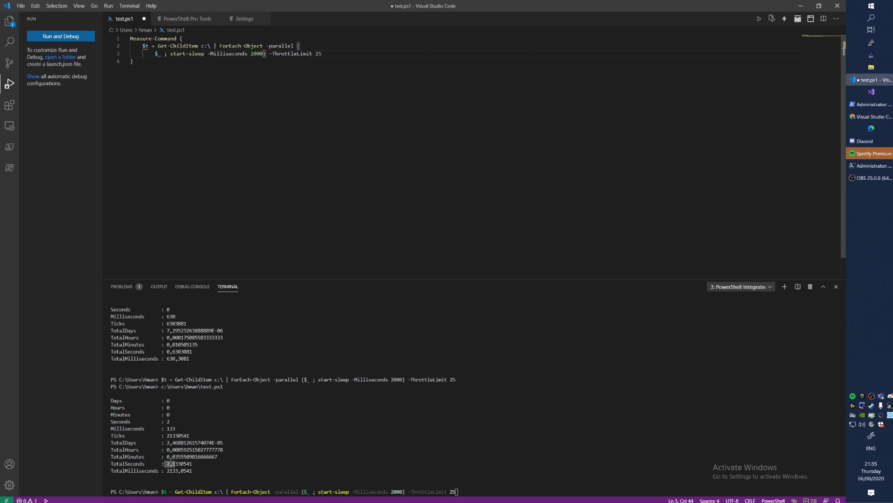
pyautogui.press('Enter')
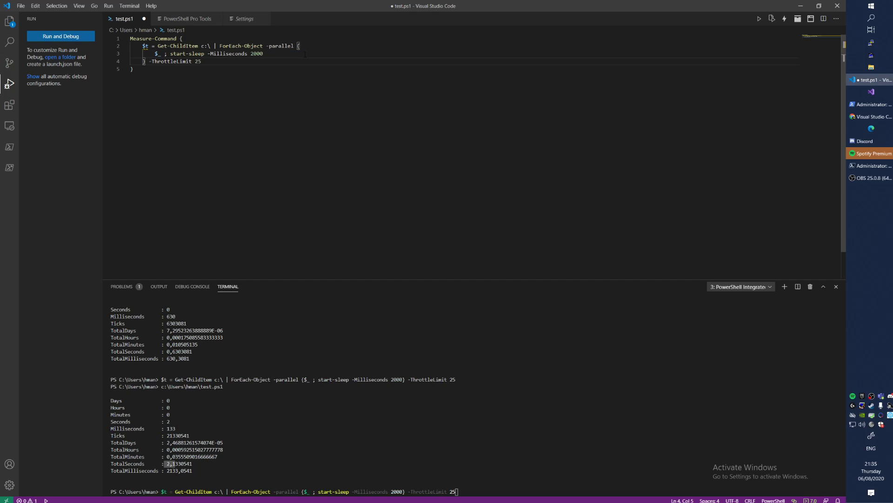
pyautogui.click(146, 46)
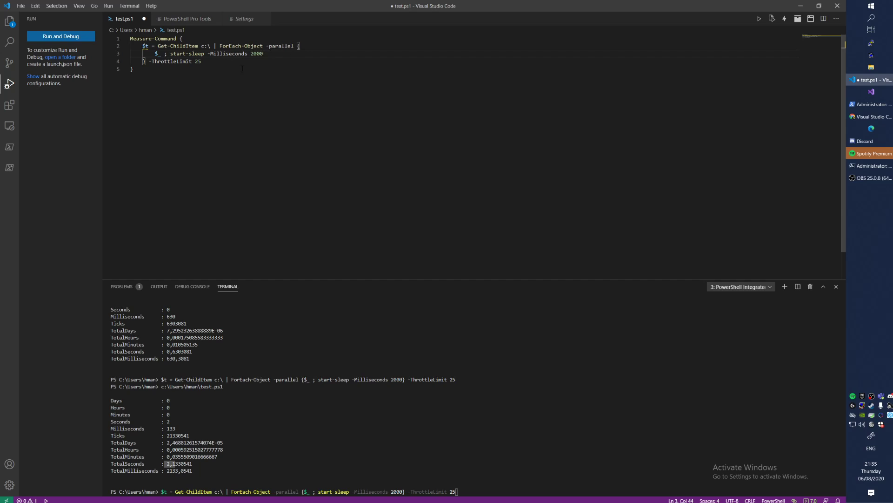
pyautogui.doubleClick(198, 61)
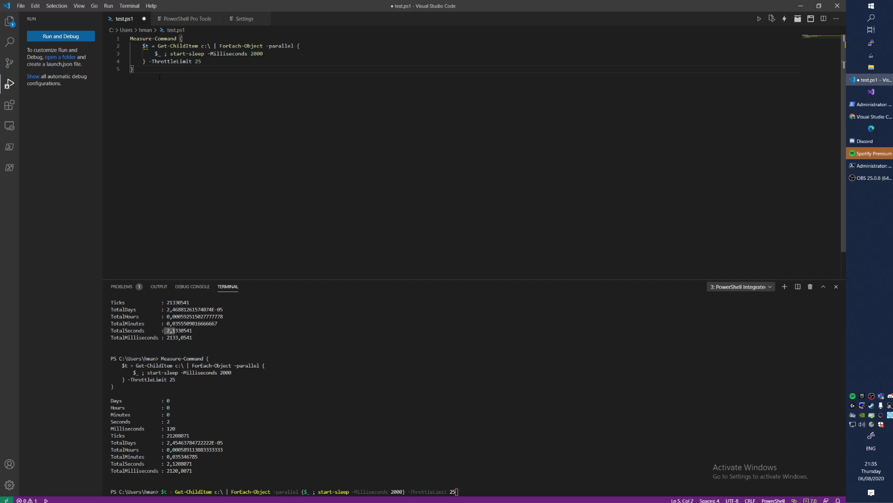
# - Add blank lines below the Measure-Command block in test.ps1
pyautogui.press('enter')
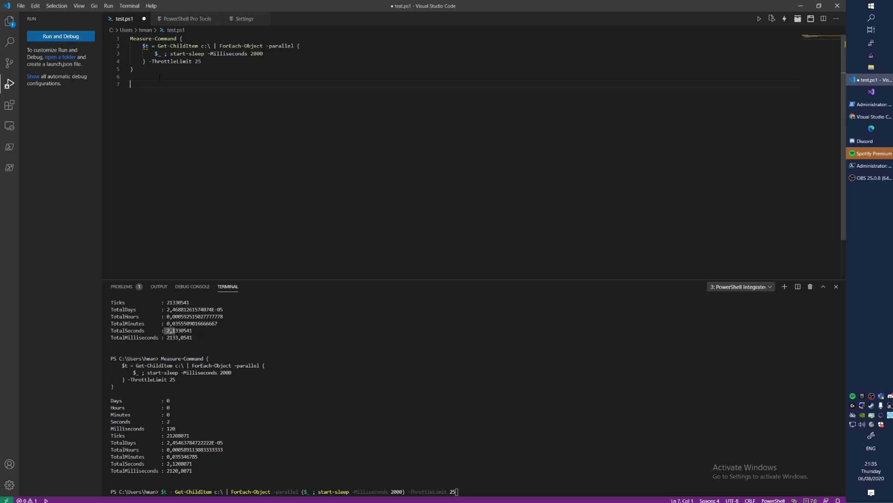
pyautogui.press('Backspace')
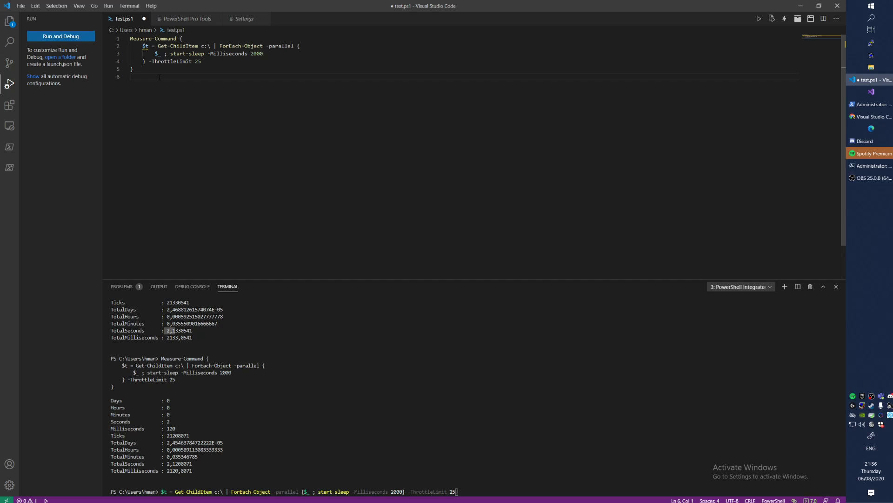
pyautogui.press('Enter')
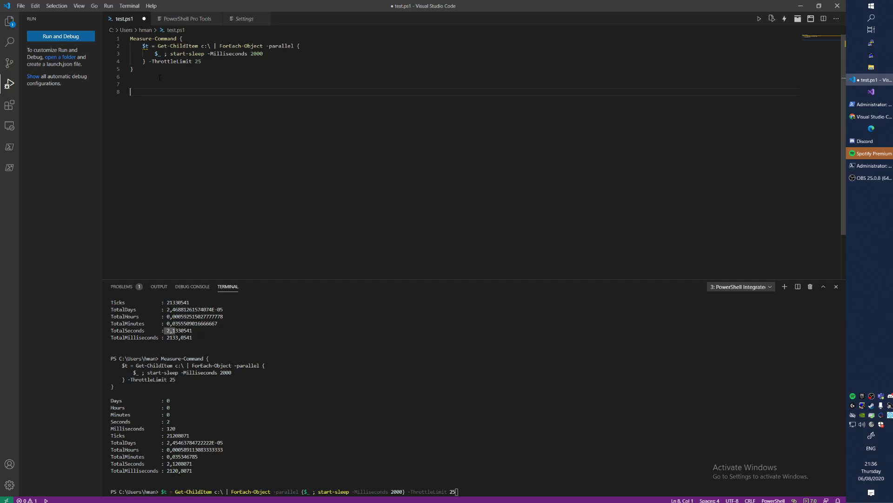
# - Highlight the -parallel parameter, then return the cursor to the empty lines
pyautogui.click(148, 46)
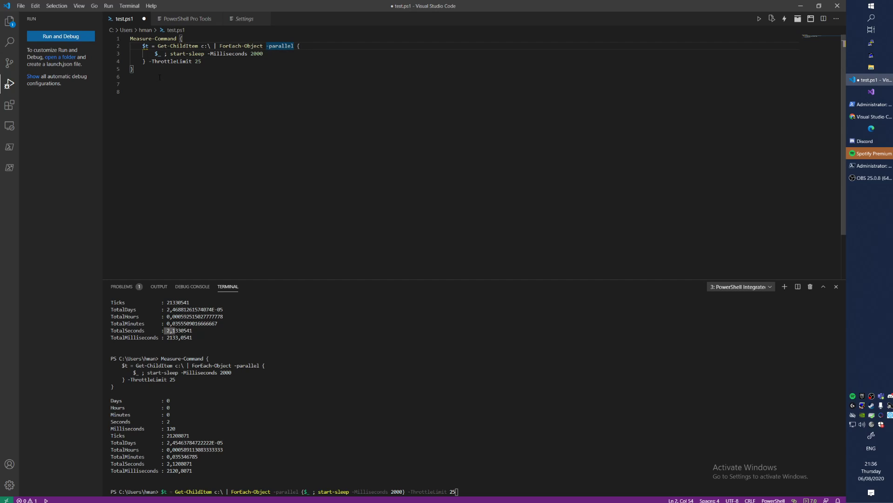
pyautogui.doubleClick(280, 45)
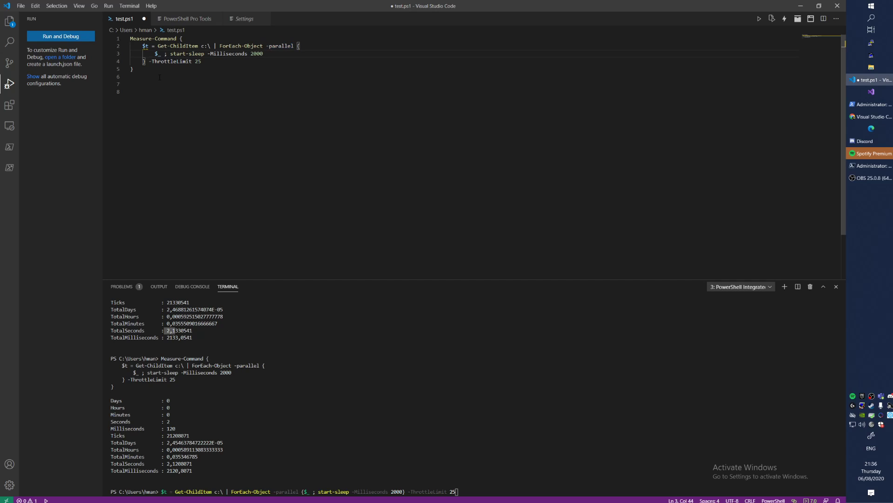
pyautogui.click(201, 61)
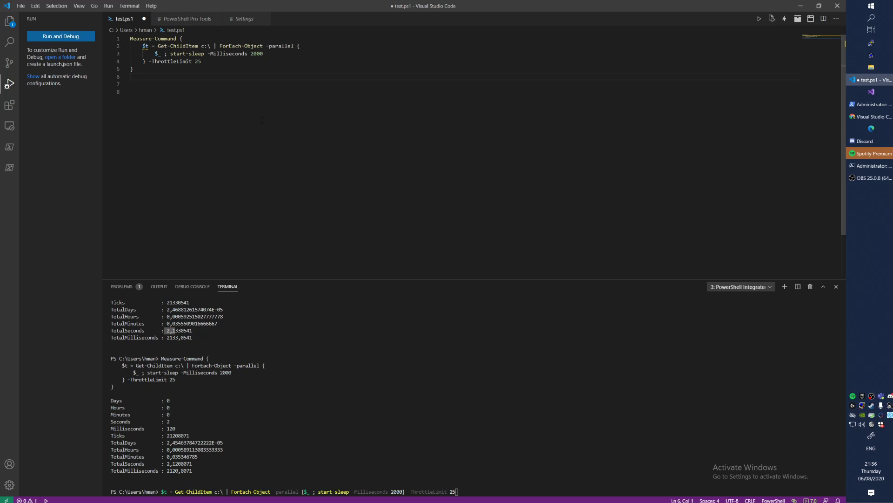
pyautogui.moveTo(226, 112)
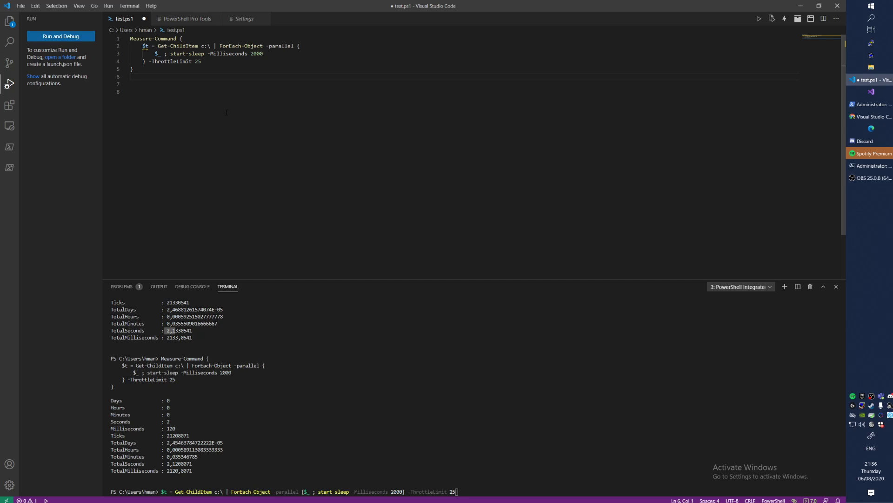